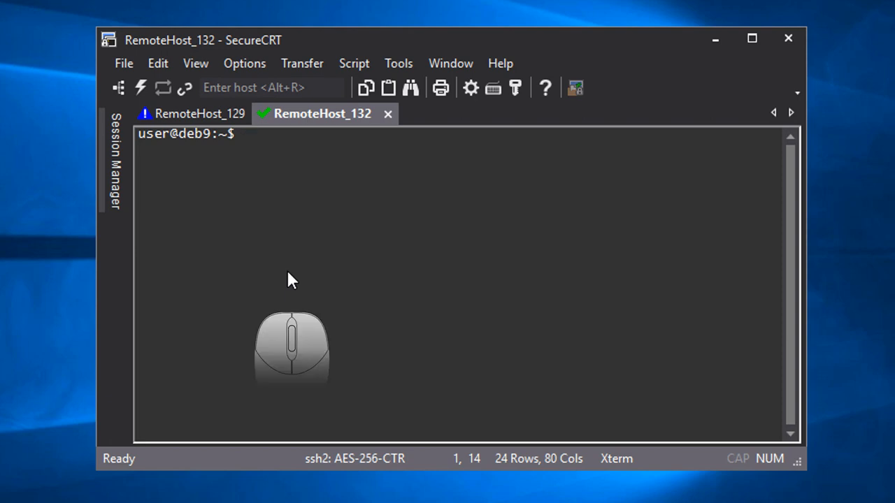
# - Send RemoteHost_132 to a new tab group, then merge it back with RemoteHost_129 and RemoteHost_135
pyautogui.rightClick(322, 114)
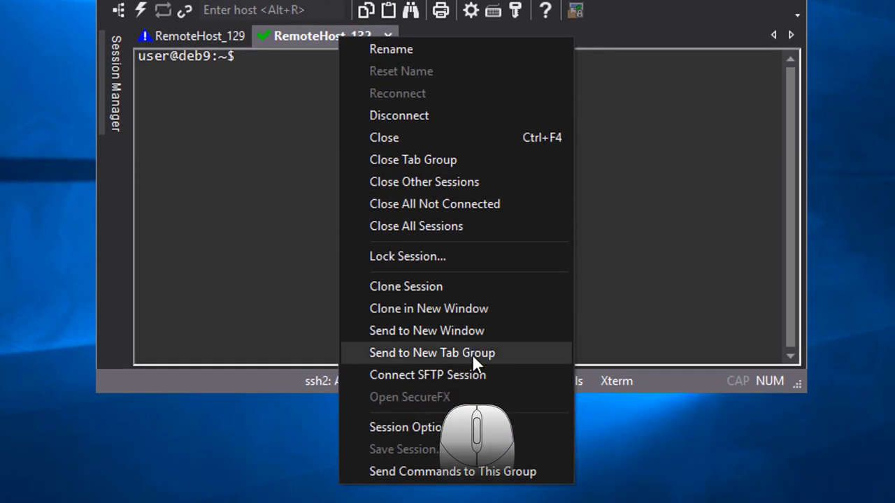
pyautogui.click(431, 352)
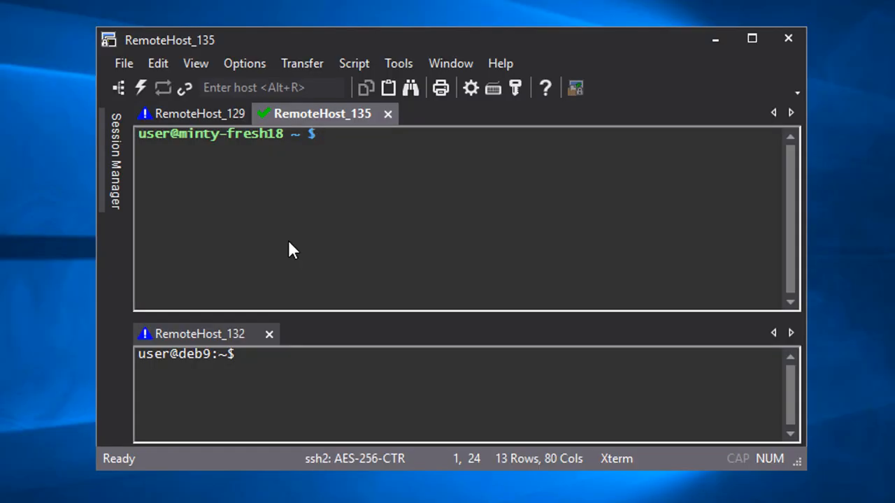
pyautogui.rightClick(322, 113)
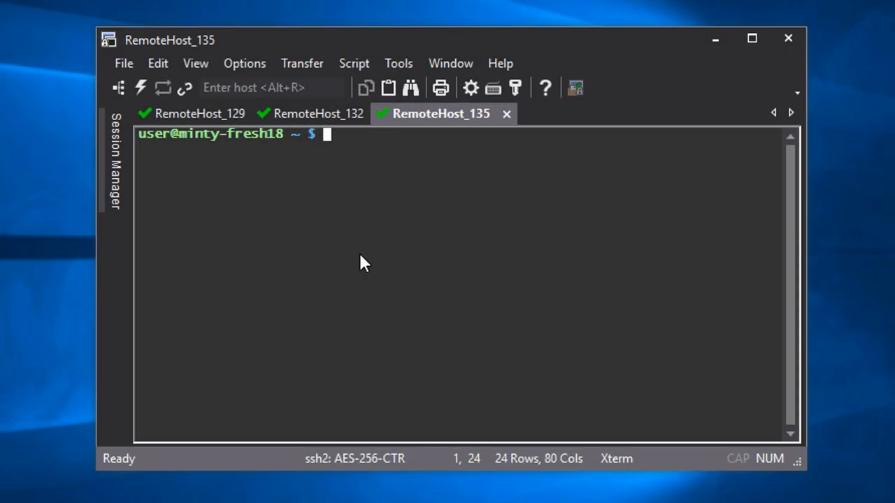
# - Connect RemoteHost_167, 197 and 220 from Session Manager into a new tab group
pyautogui.click(117, 160)
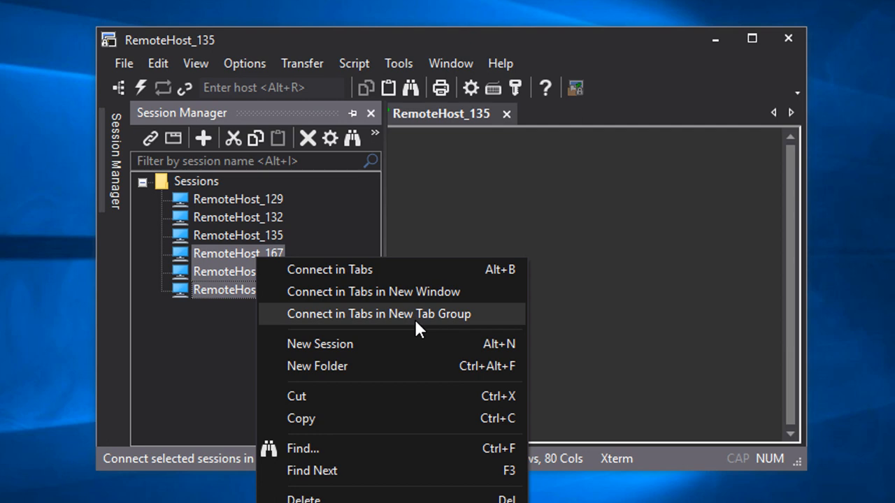
pyautogui.click(379, 313)
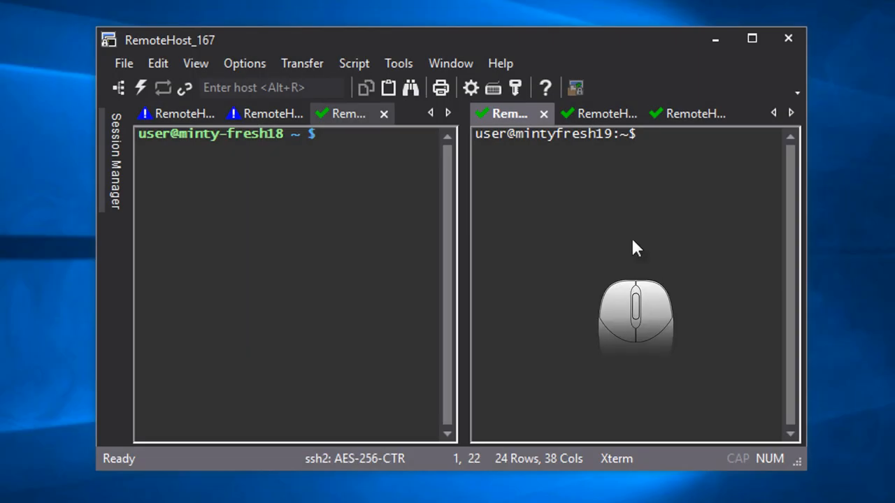
pyautogui.moveTo(350, 261)
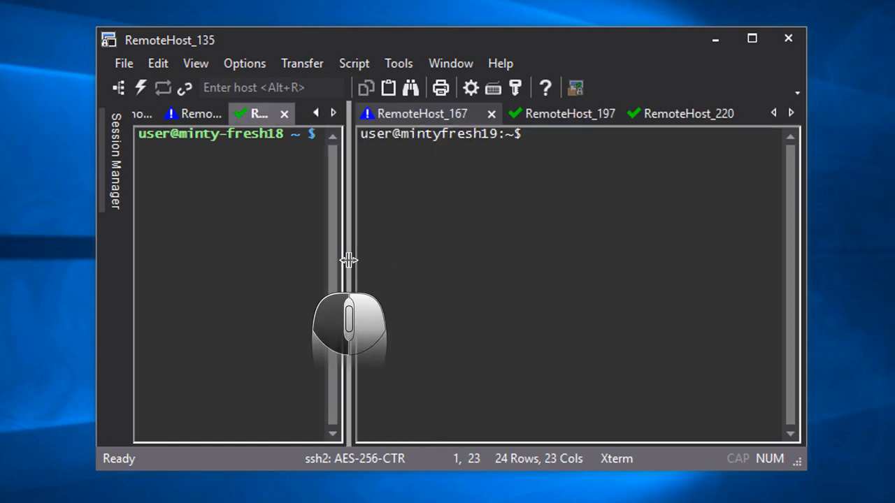
# - Drag the splitter so the two tab groups are about equal width
pyautogui.moveTo(349, 261); pyautogui.dragTo(579, 261)
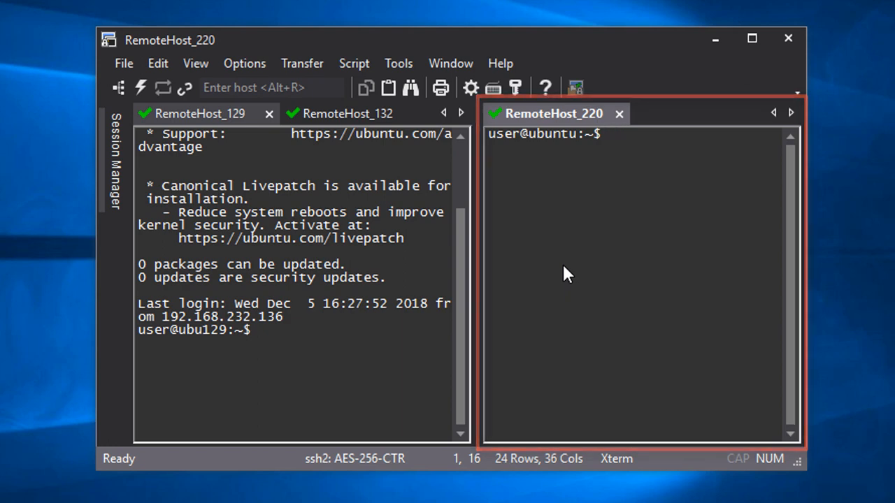
# - Activate the right group and connect RemoteHost_167 there beside RemoteHost_220 via Session Manager
pyautogui.click(608, 134)
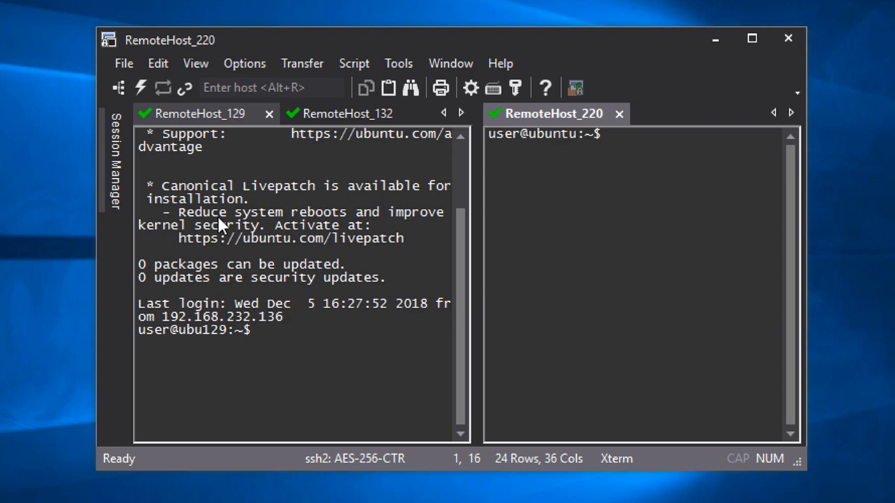
pyautogui.click(116, 162)
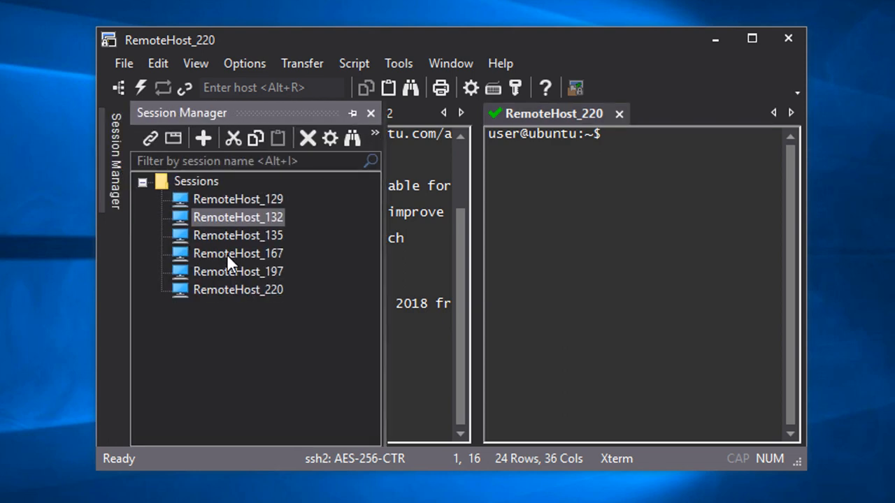
pyautogui.doubleClick(238, 253)
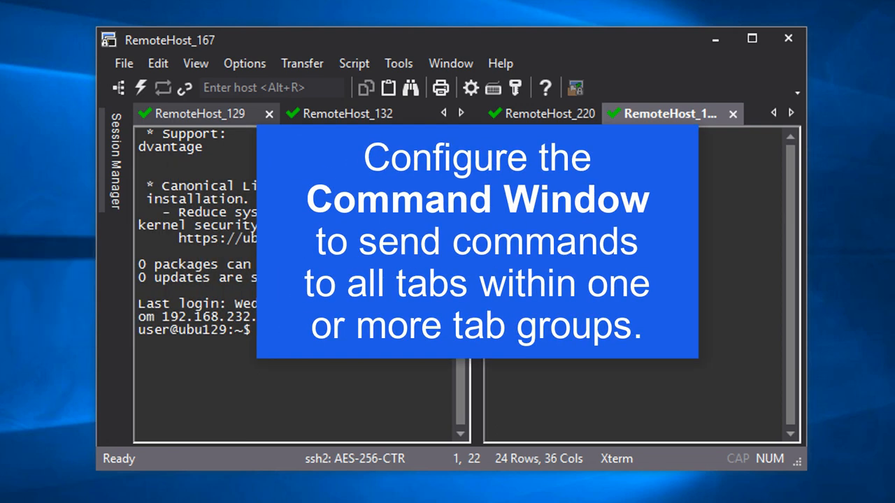
# - Mark both groups' tabs to receive sent commands and show the Command Window from the View menu
pyautogui.rightClick(664, 113)
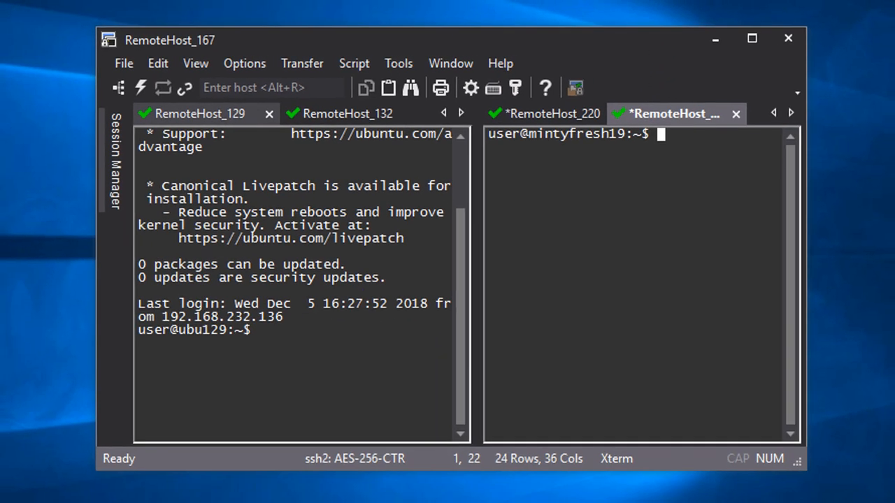
pyautogui.rightClick(348, 114)
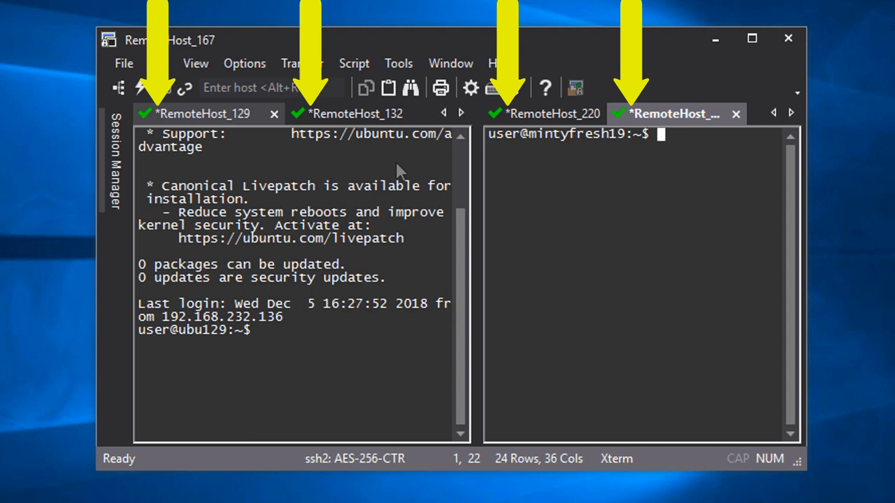
pyautogui.click(195, 63)
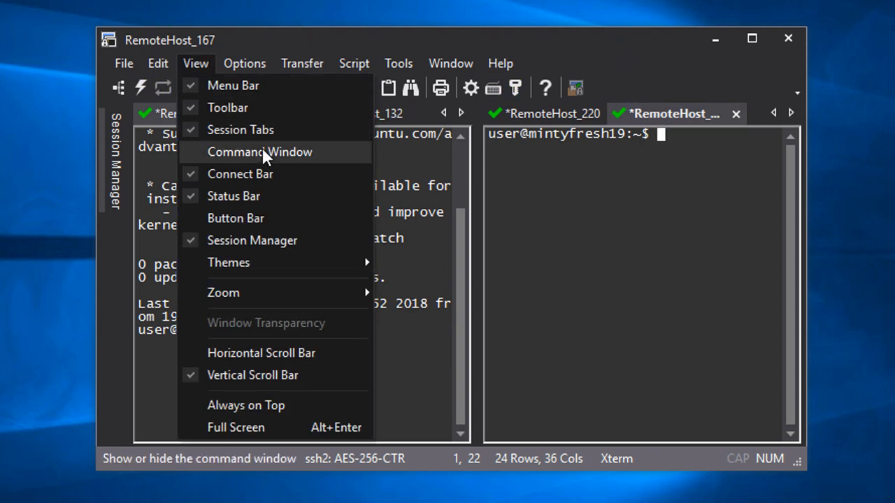
pyautogui.click(260, 152)
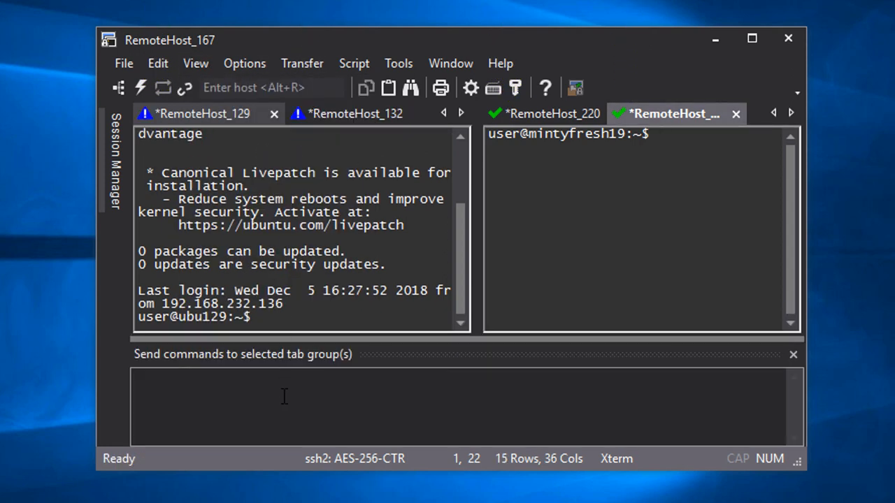